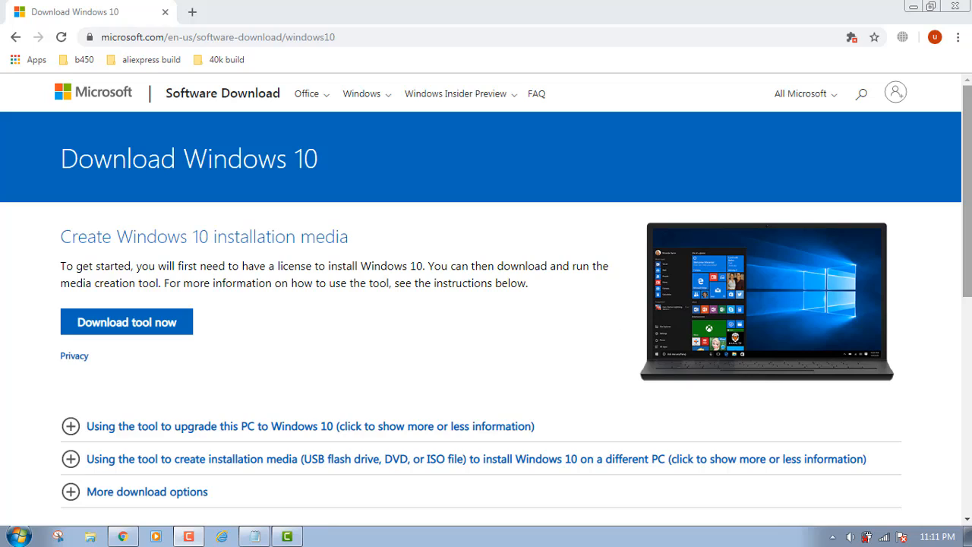
mouse_move(813, 187)
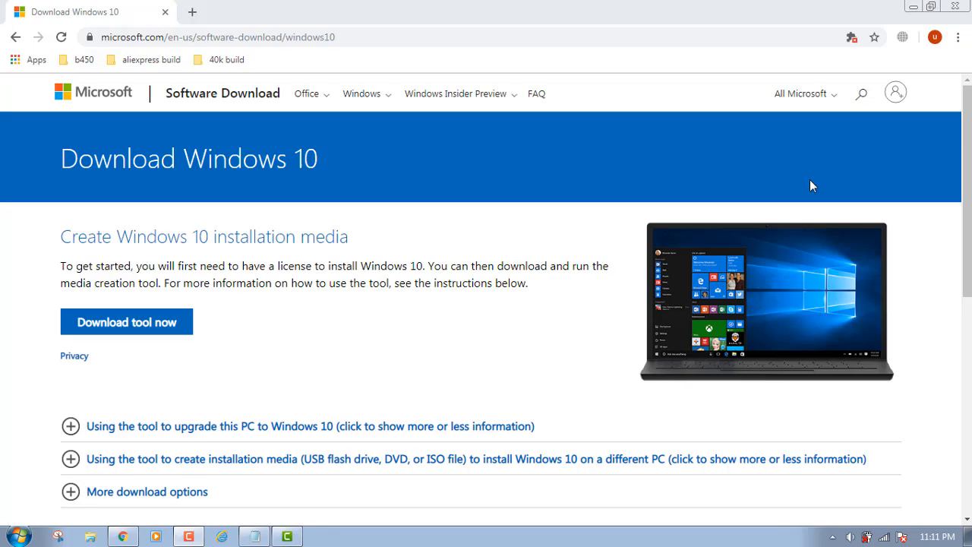
mouse_move(691, 186)
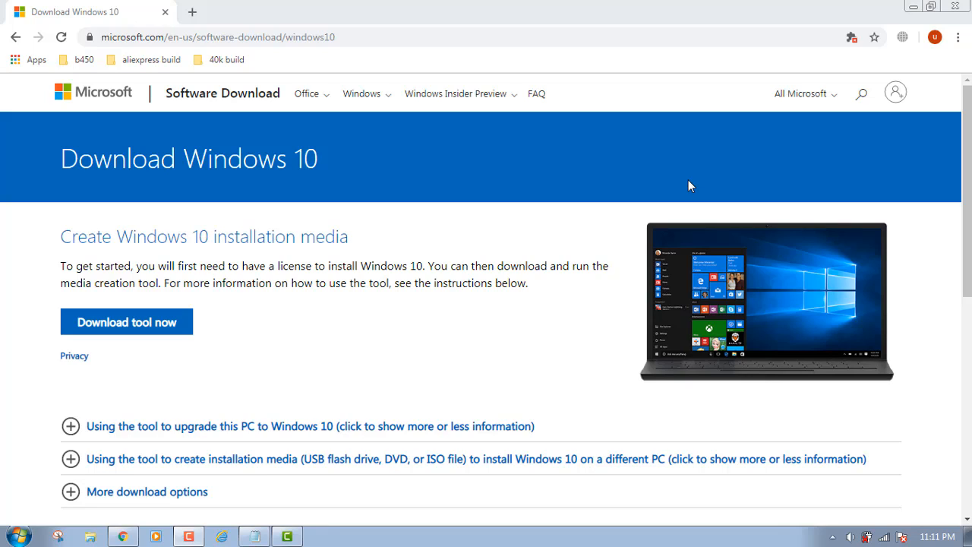
mouse_move(821, 192)
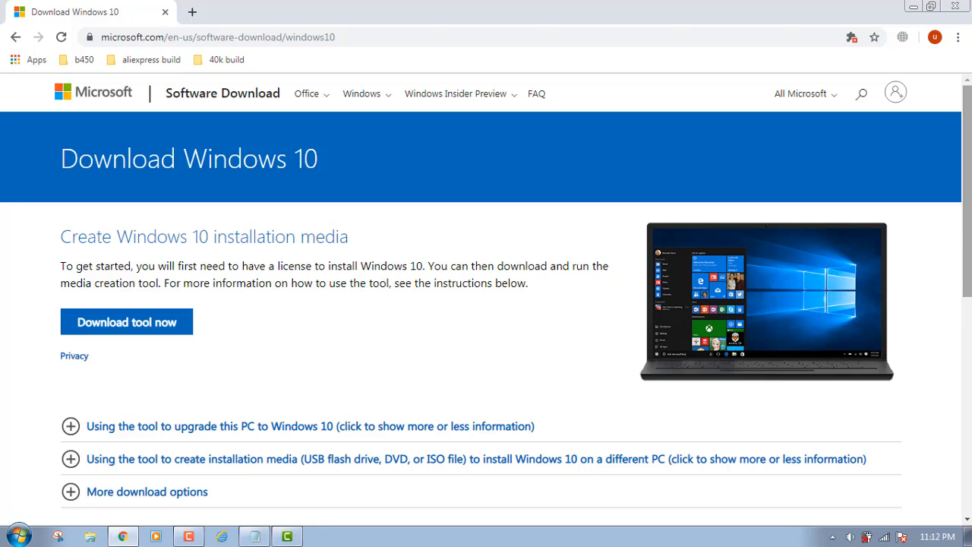
mouse_move(659, 30)
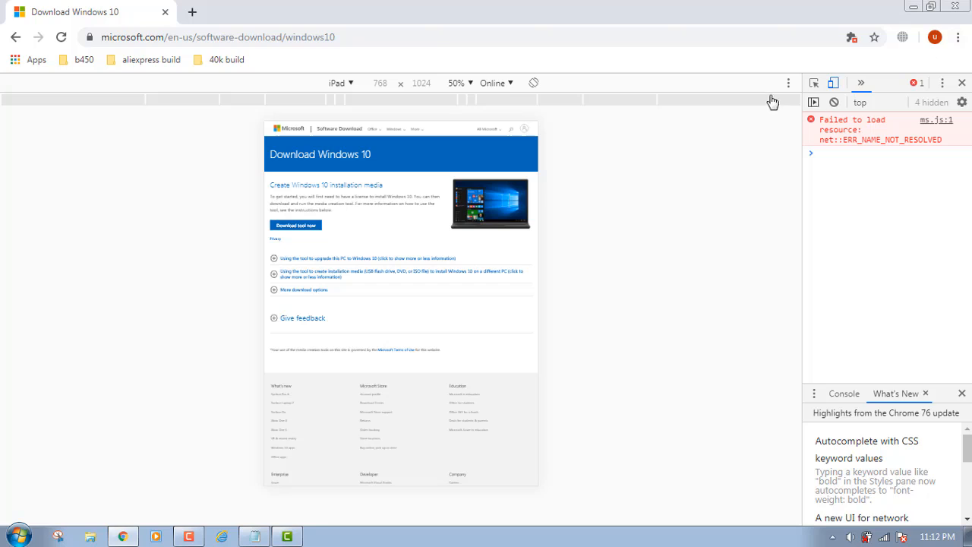
left_click(342, 83)
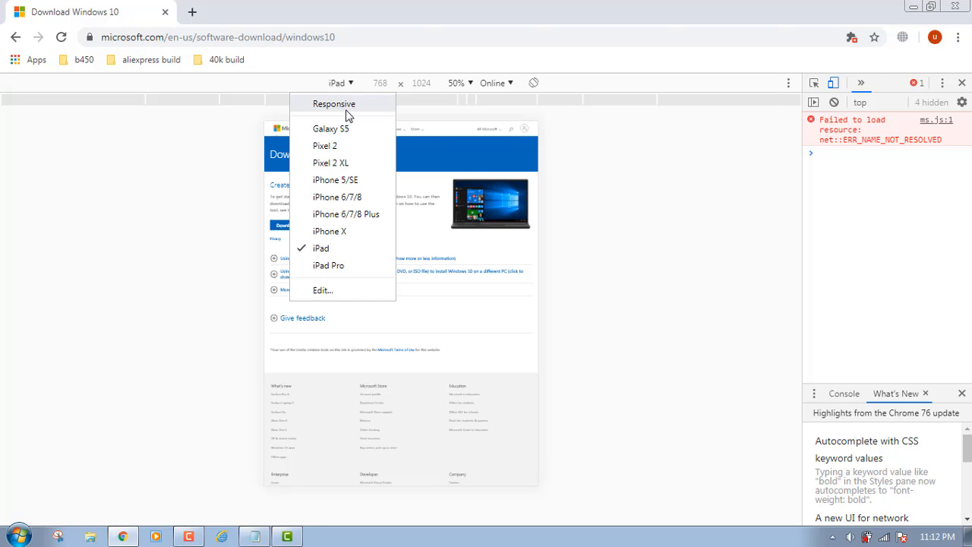
mouse_move(346, 197)
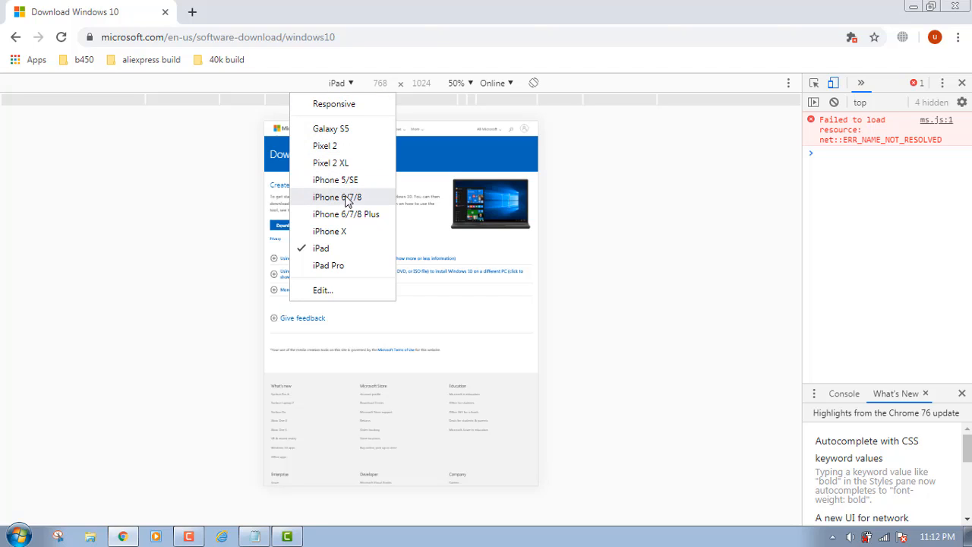
mouse_move(320, 249)
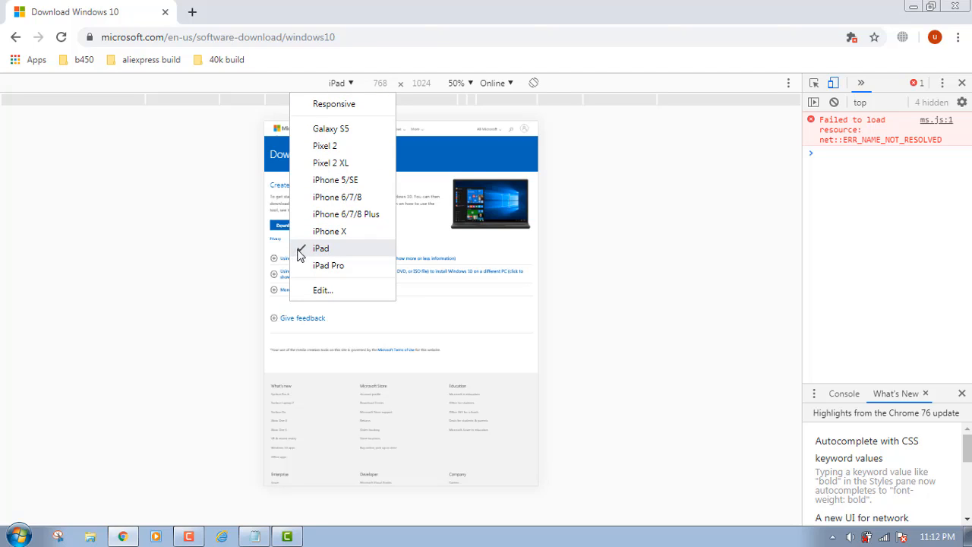
mouse_move(321, 248)
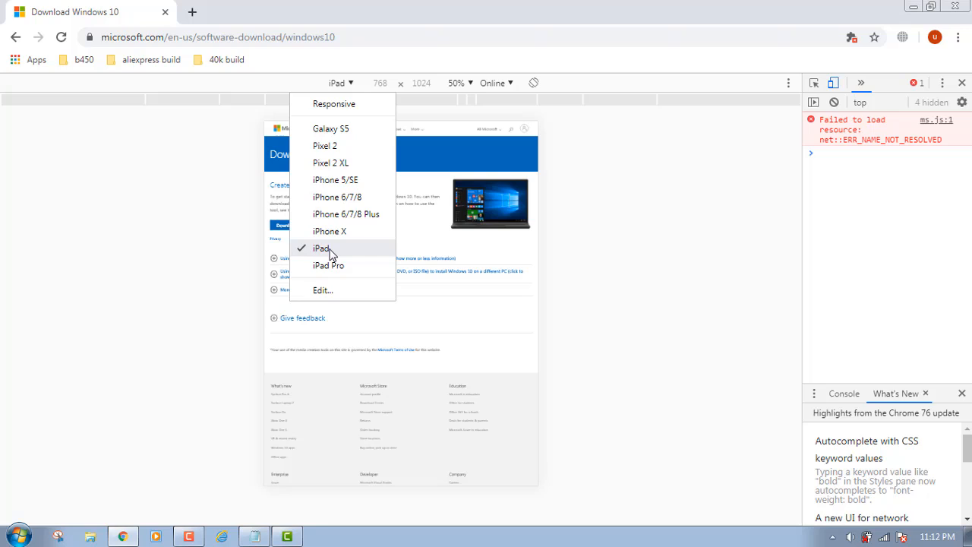
left_click(342, 248)
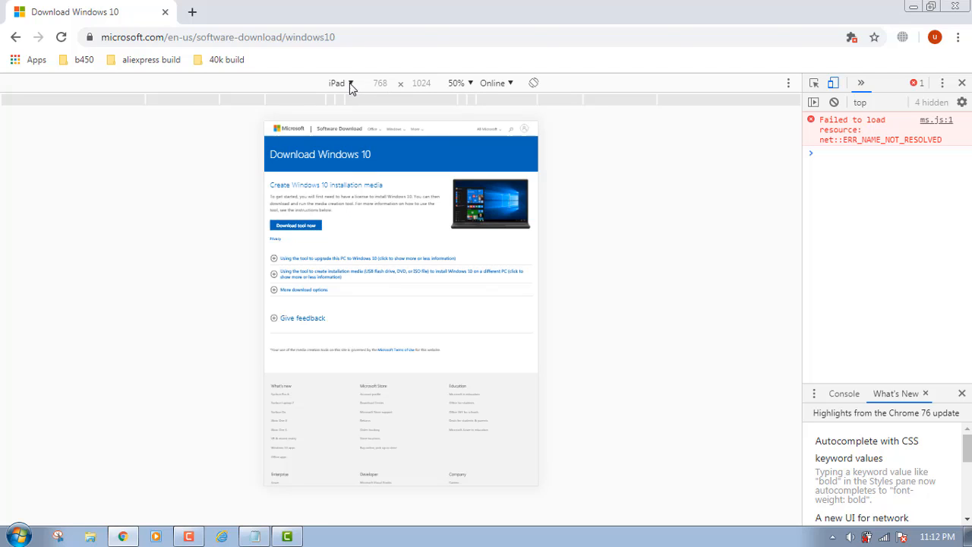
left_click(340, 83)
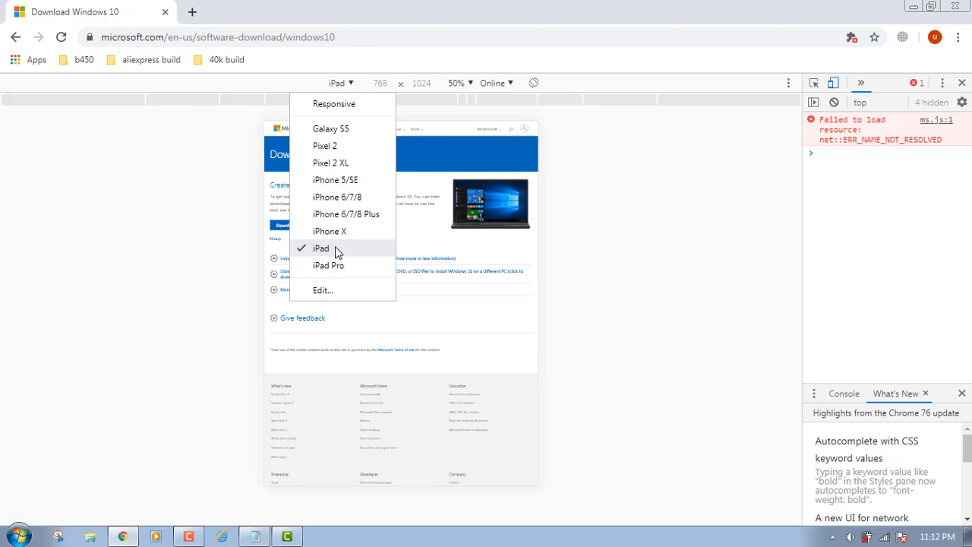
mouse_move(342, 255)
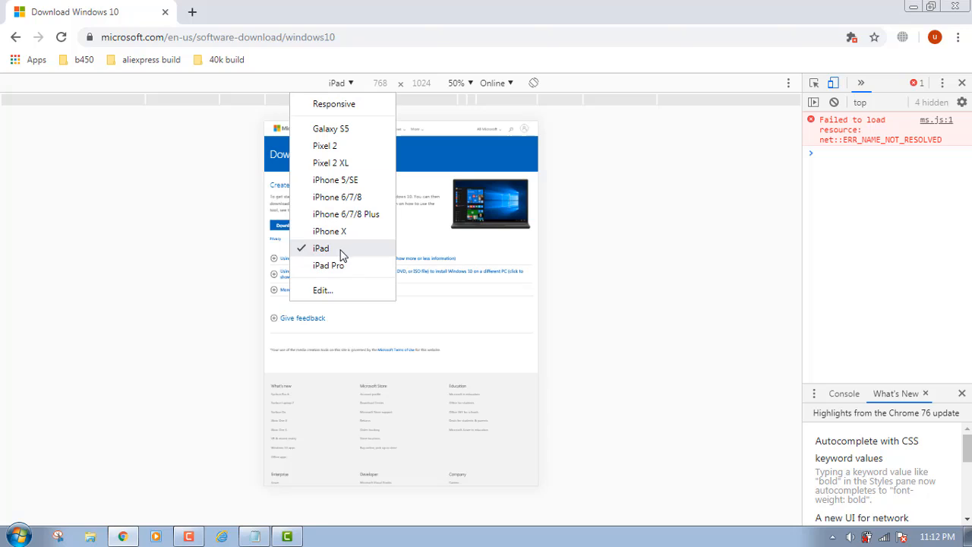
mouse_move(325, 254)
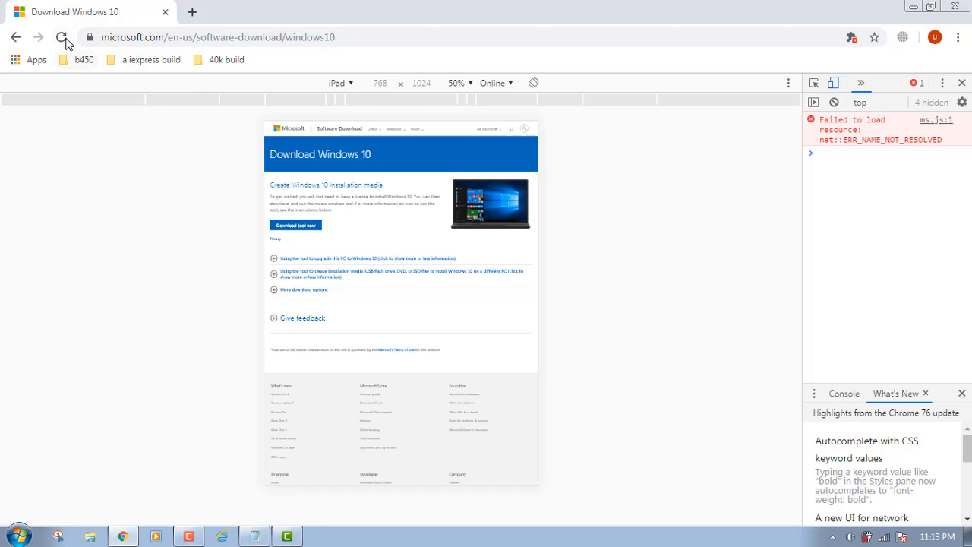
mouse_move(61, 37)
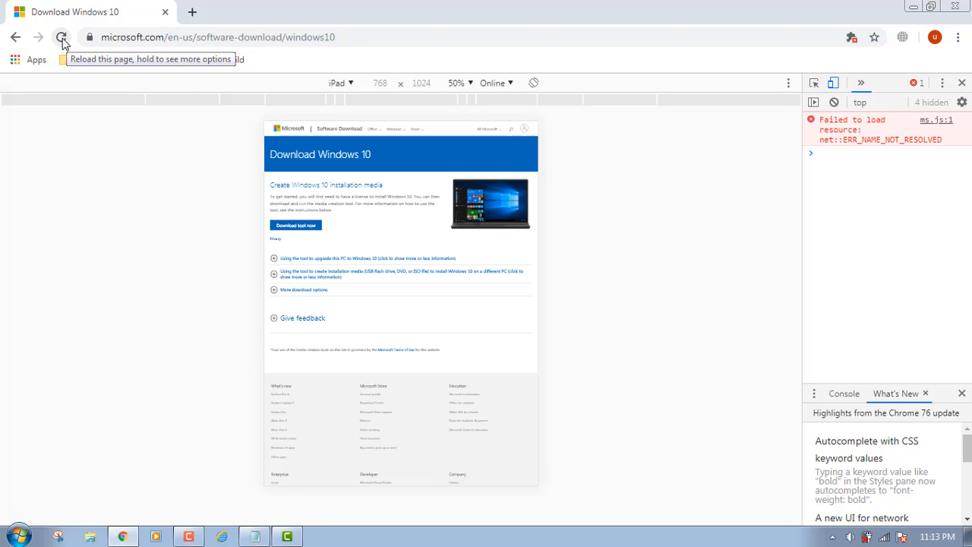
Reload the page under iPad emulation so it redirects to the Windows 10 ISO download page.
left_click(60, 36)
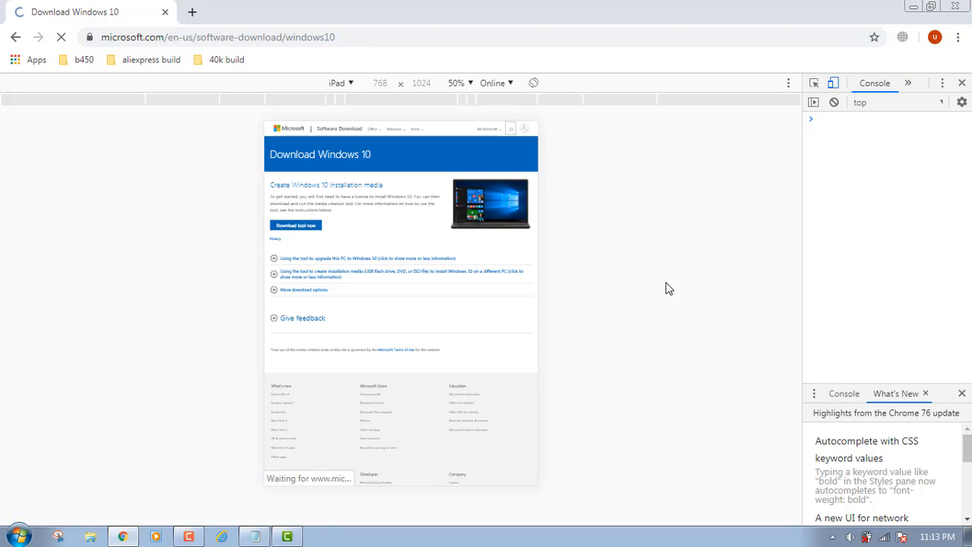
left_click(64, 37)
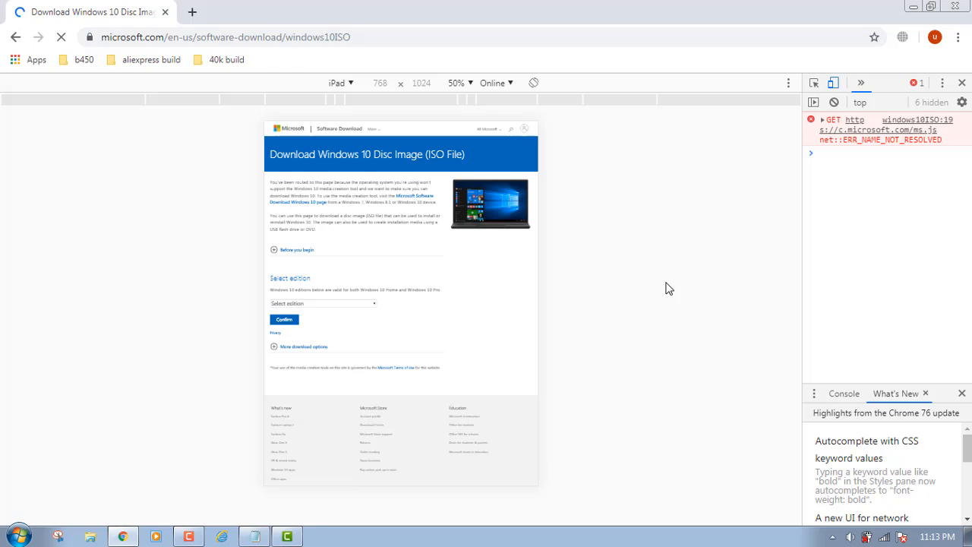
mouse_move(834, 82)
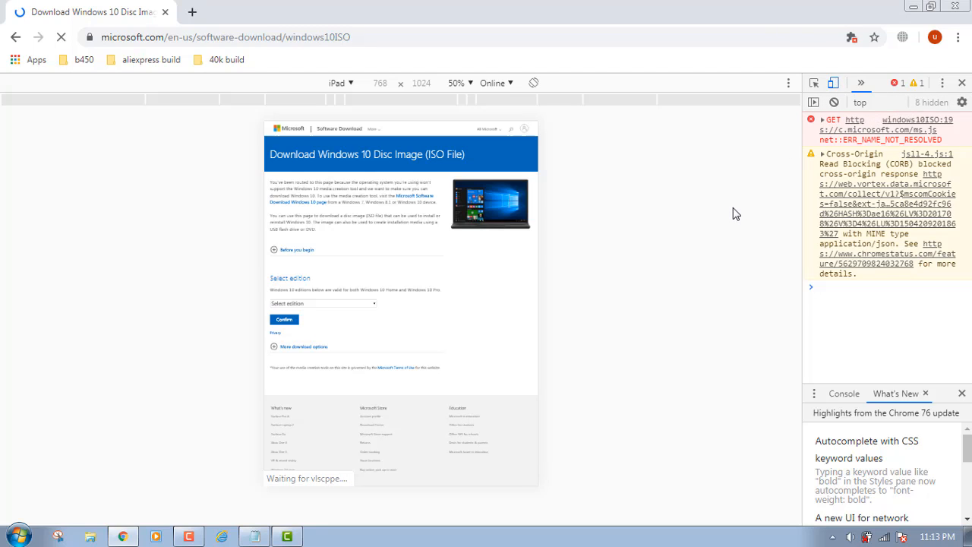
Turn off device emulation so the ISO download page shows at full desktop width.
left_click(935, 37)
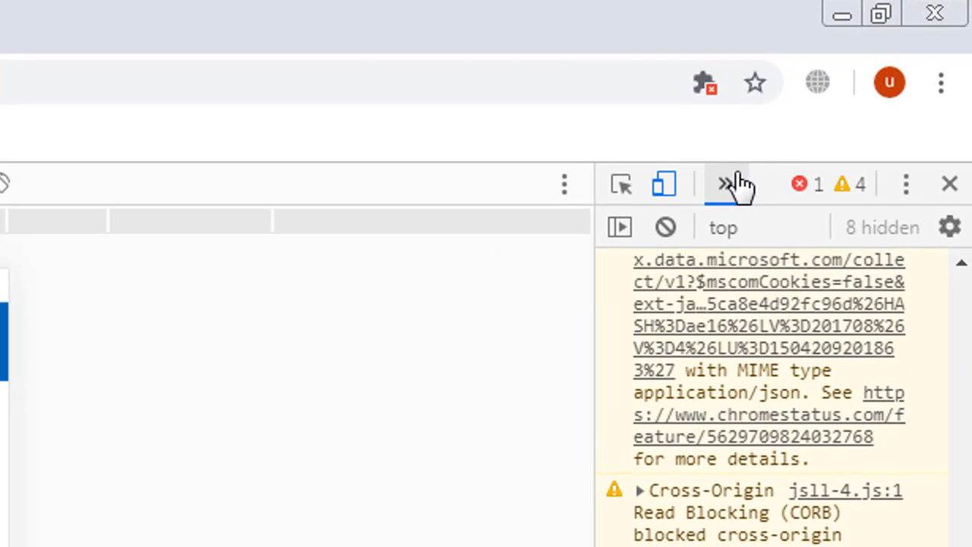
mouse_move(665, 186)
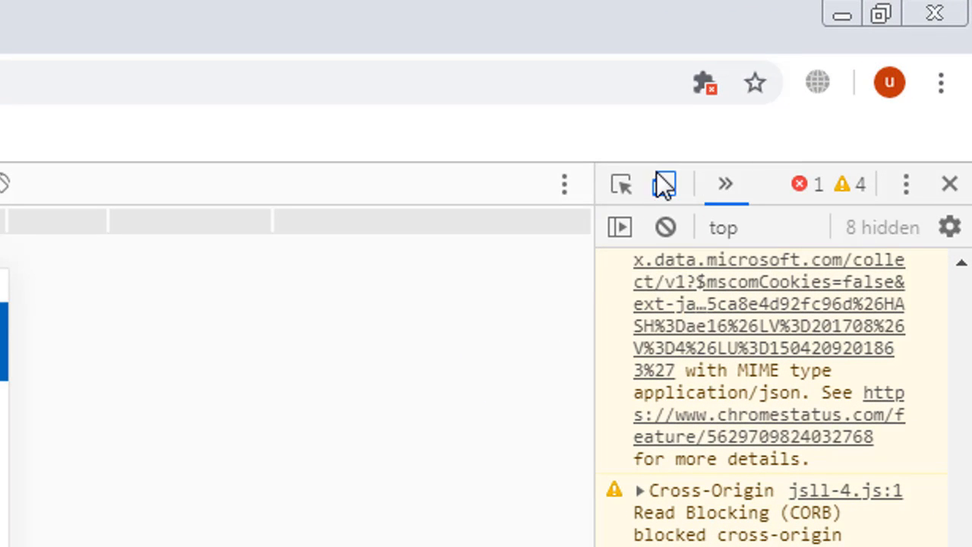
mouse_move(663, 184)
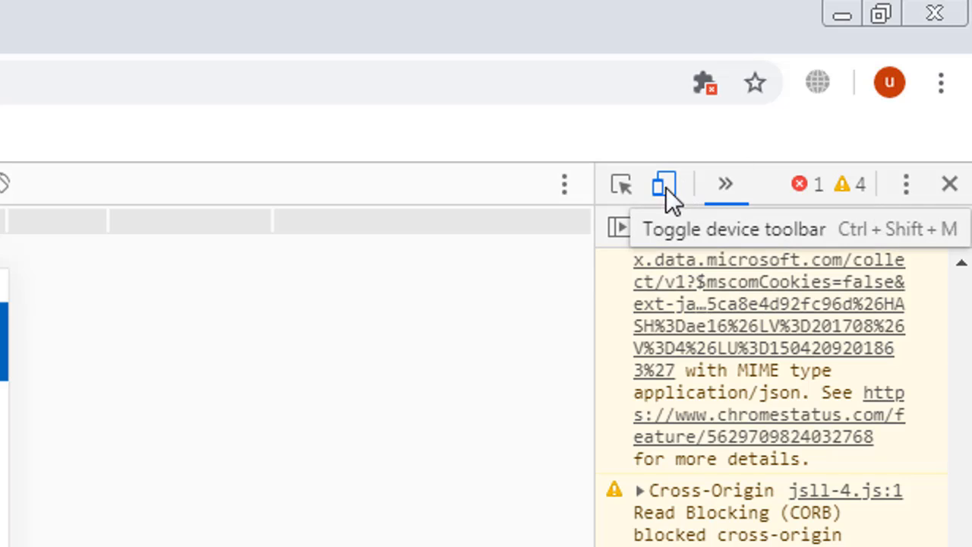
left_click(664, 184)
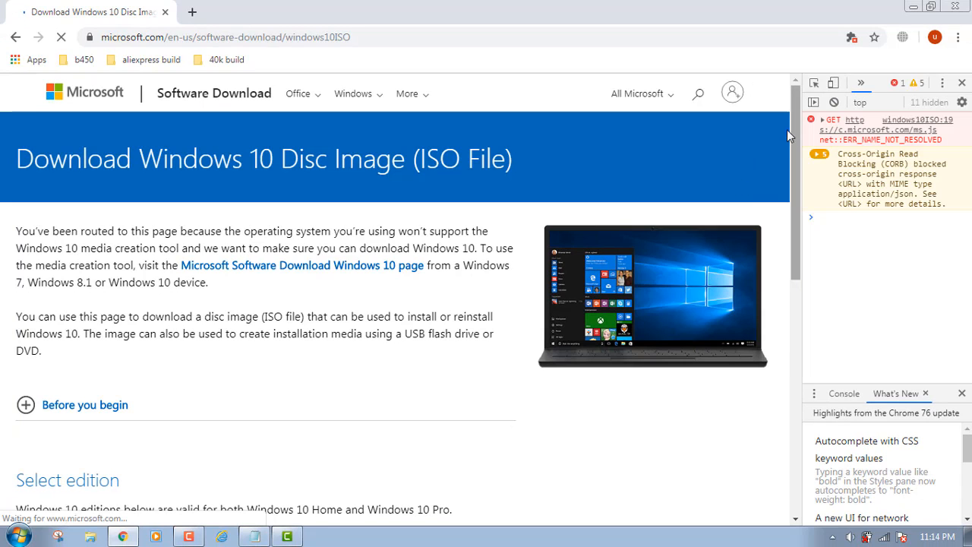
Select Windows 10 in the edition dropdown.
scroll("down", 3)
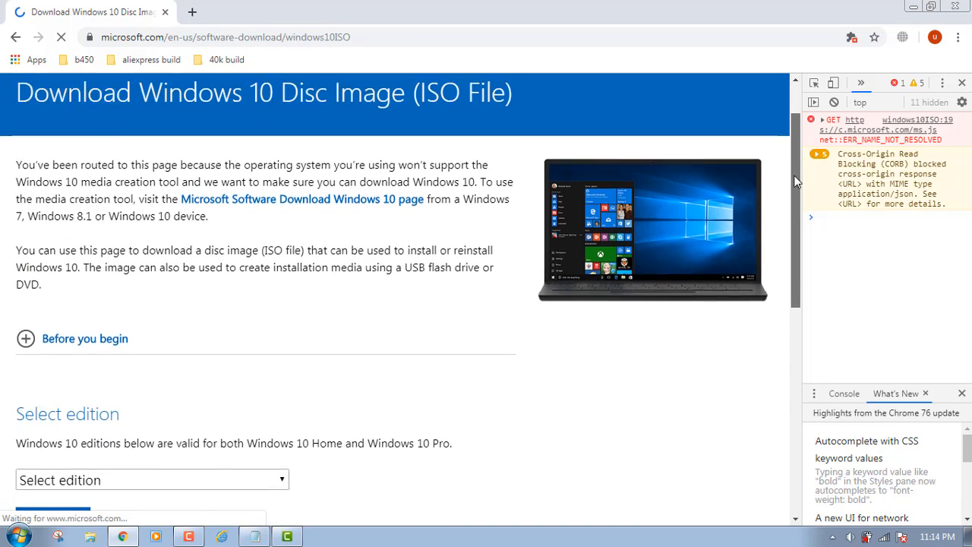
scroll("down", 3)
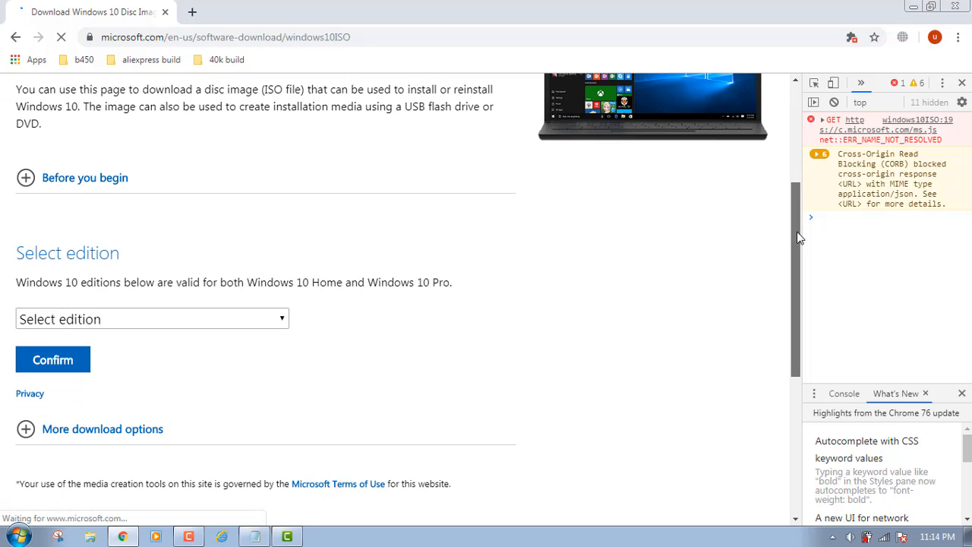
scroll("down", 3)
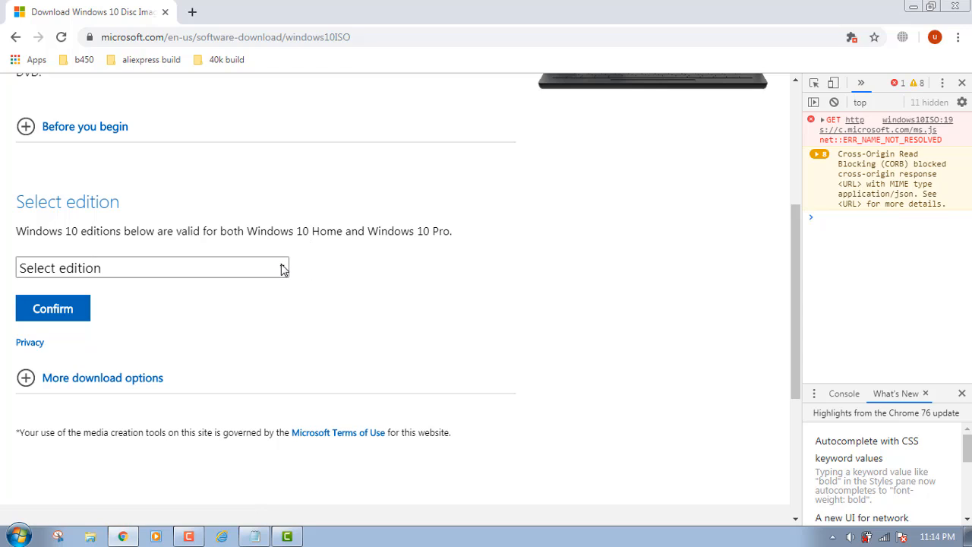
left_click(152, 267)
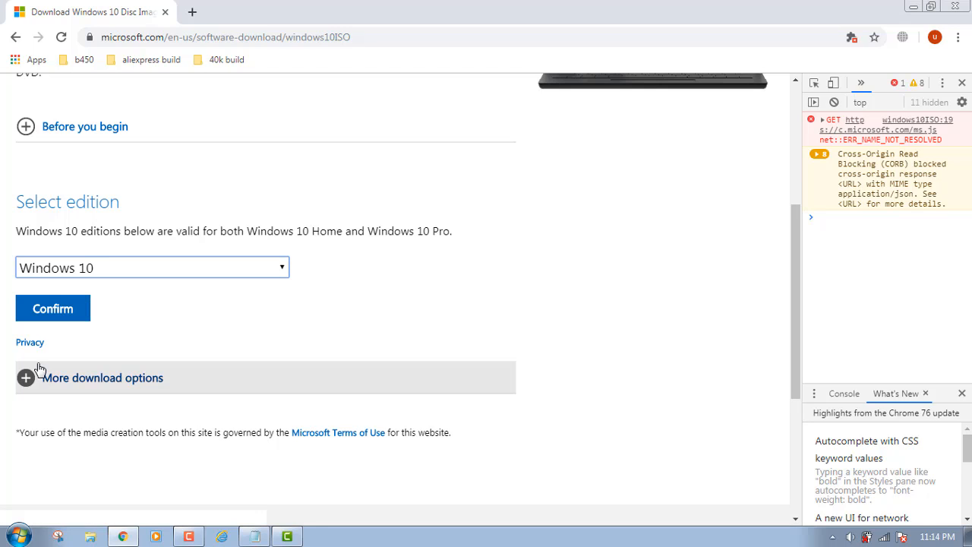
Confirm the edition and pick English as the product language.
left_click(26, 378)
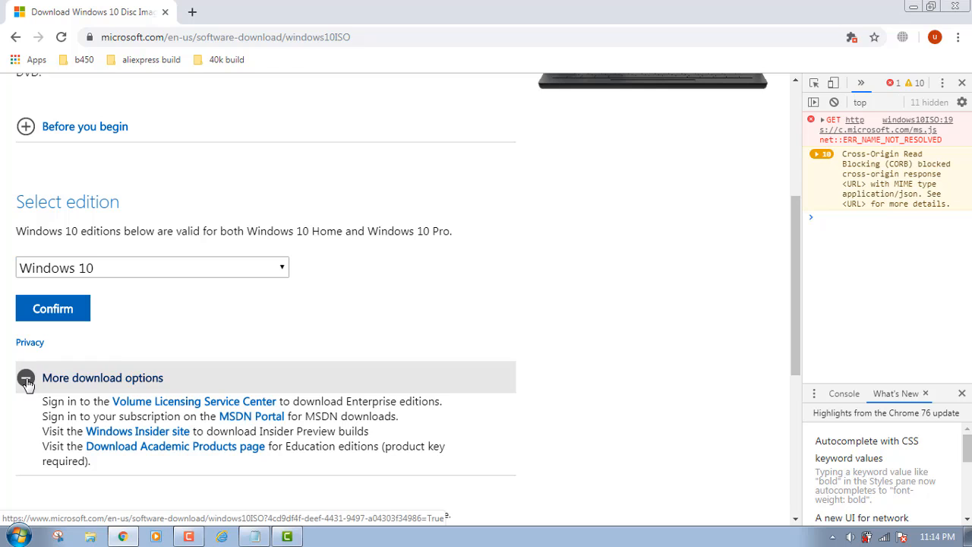
left_click(26, 378)
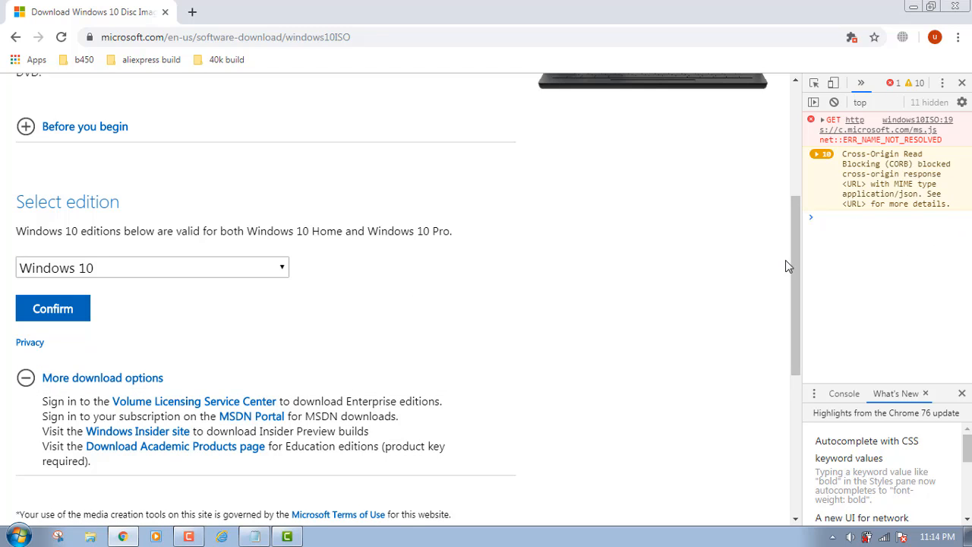
scroll("down", 3)
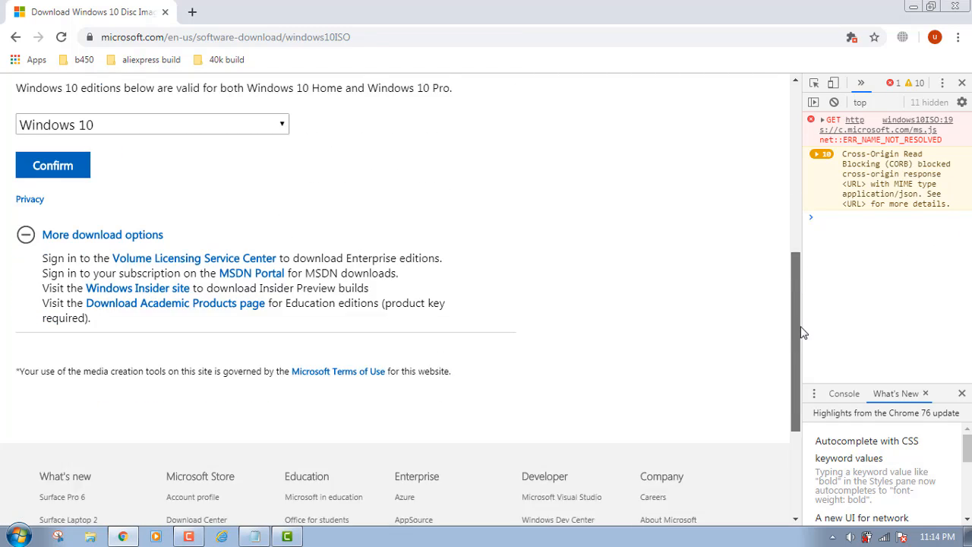
scroll("up", 3)
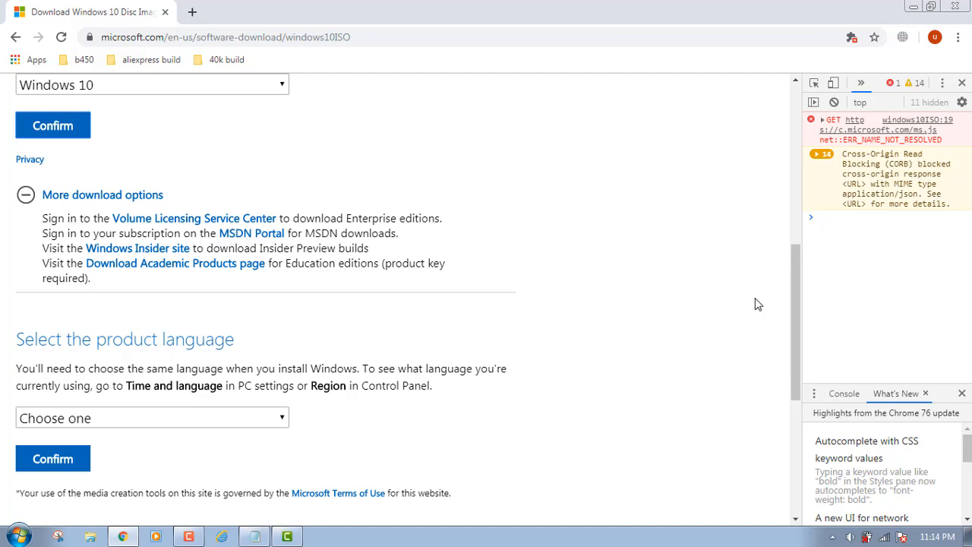
scroll("down", 3)
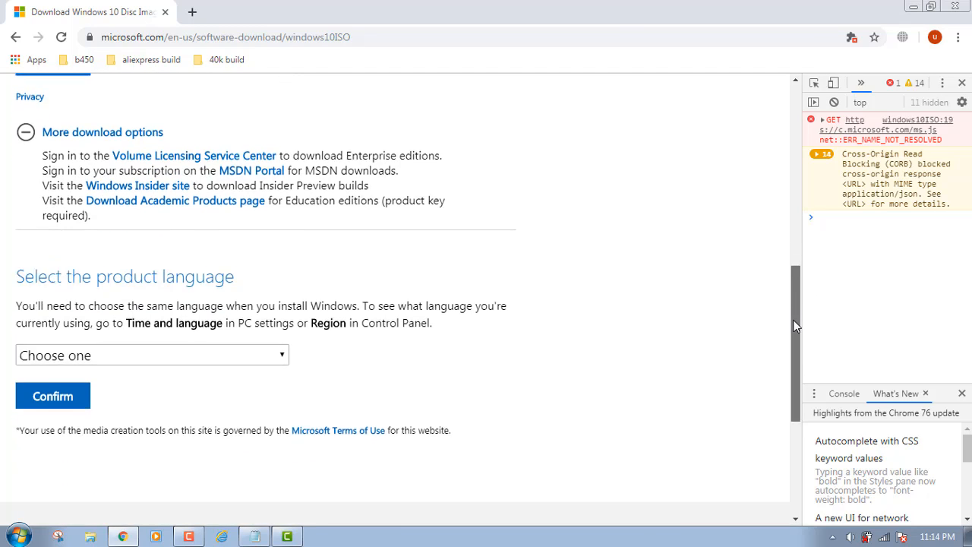
scroll("down", 3)
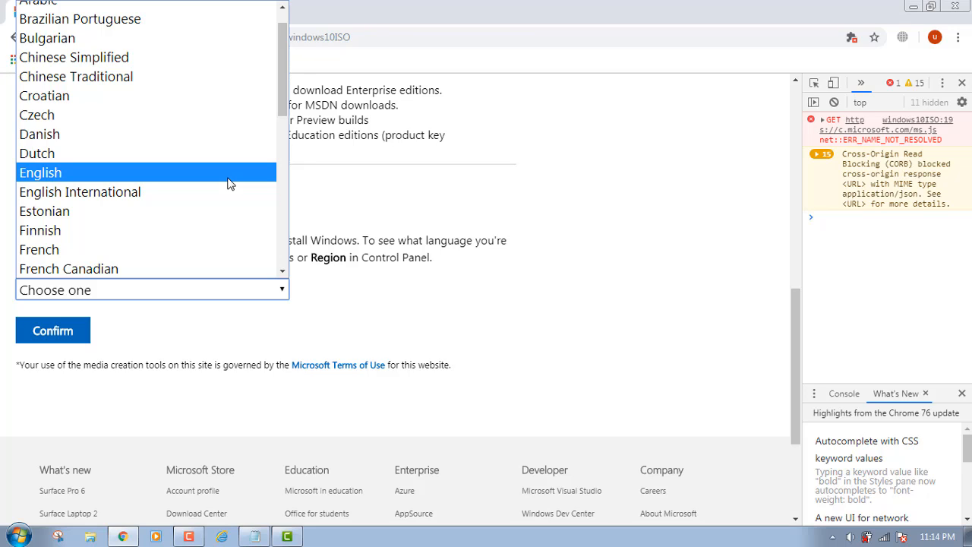
left_click(40, 172)
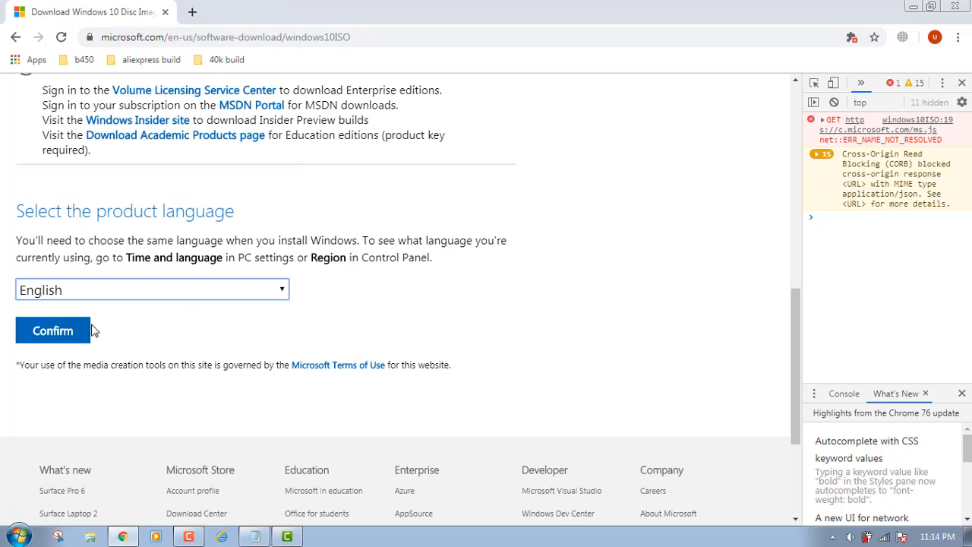
Confirm English and download the 64-bit Windows 10 ISO.
left_click(52, 330)
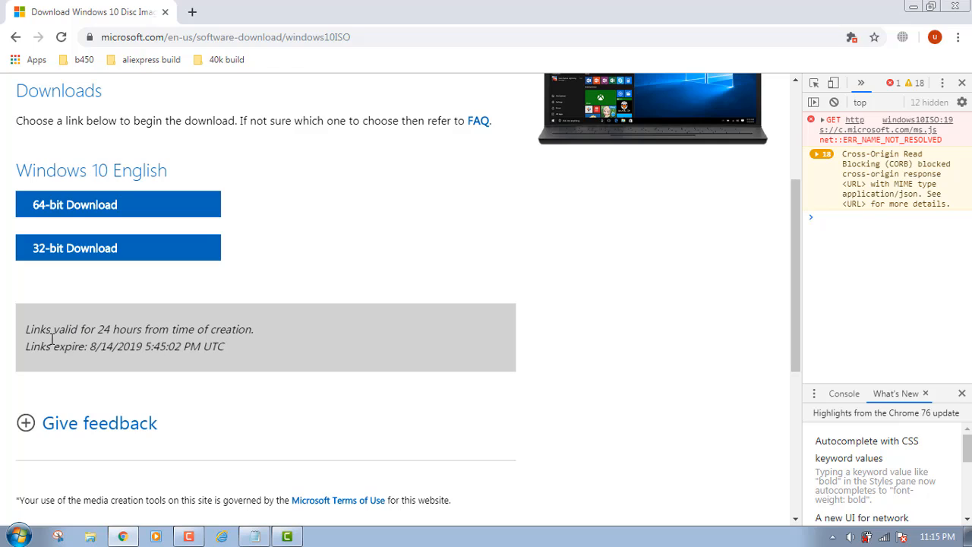
mouse_move(158, 346)
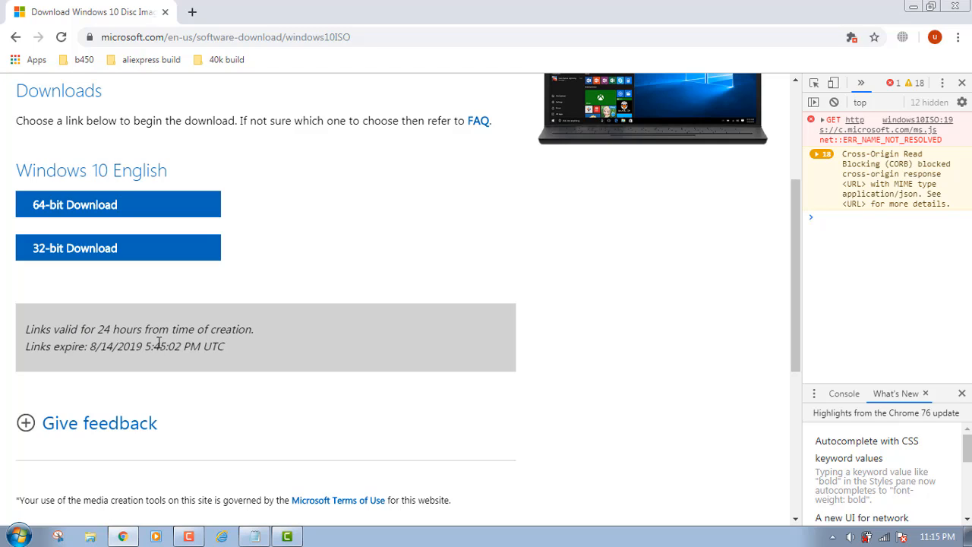
mouse_move(217, 340)
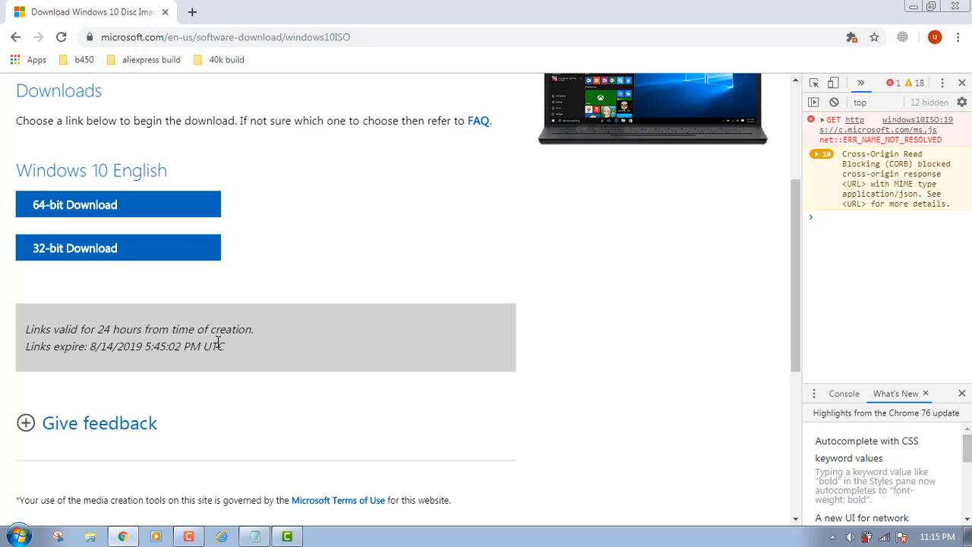
mouse_move(133, 190)
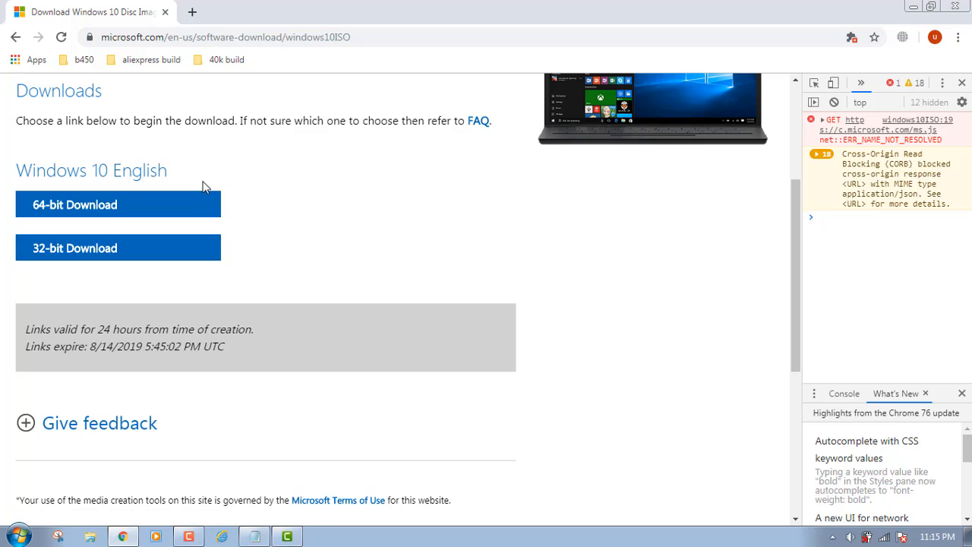
mouse_move(181, 205)
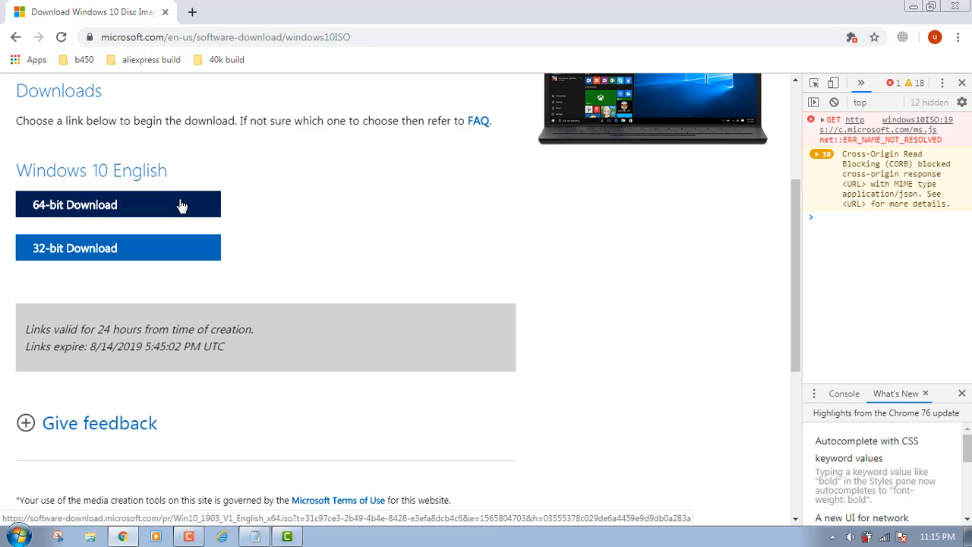
left_click(118, 204)
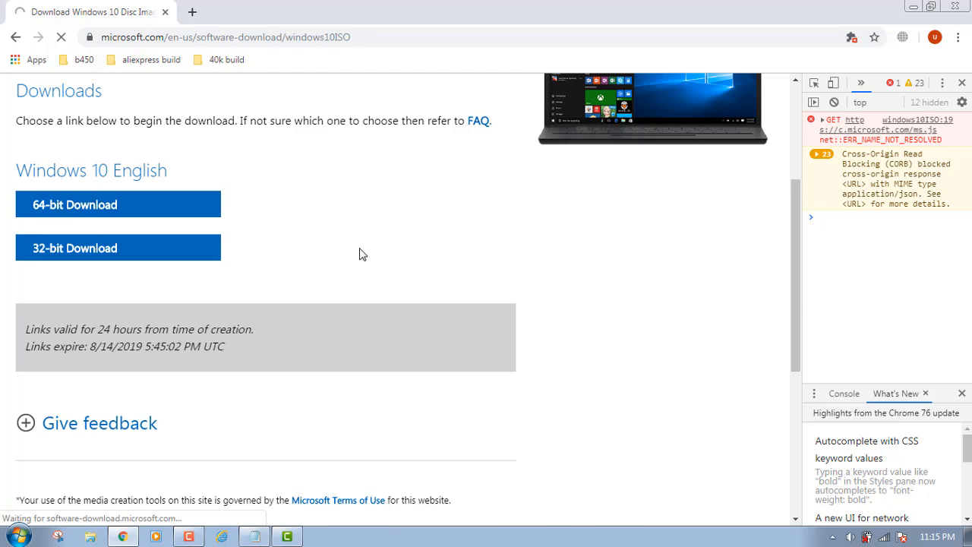
left_click(118, 205)
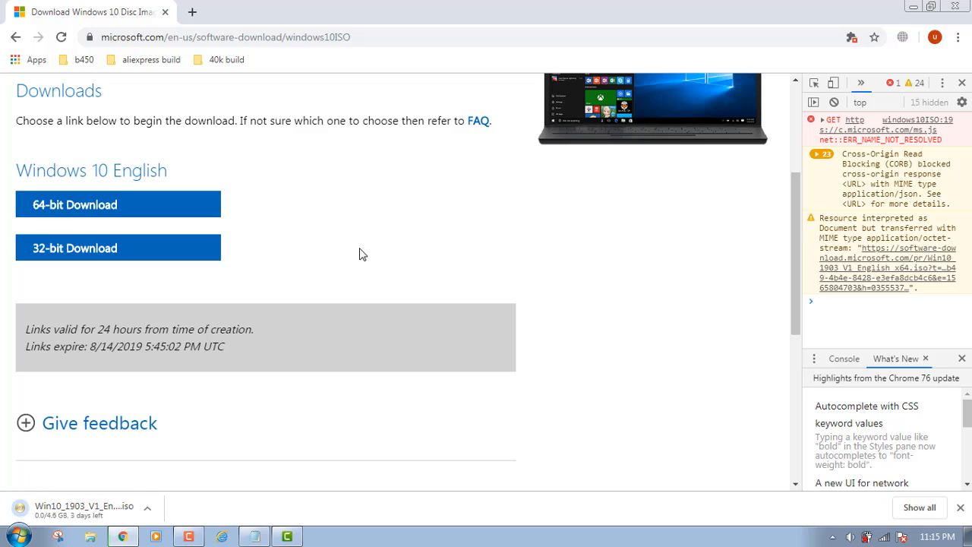